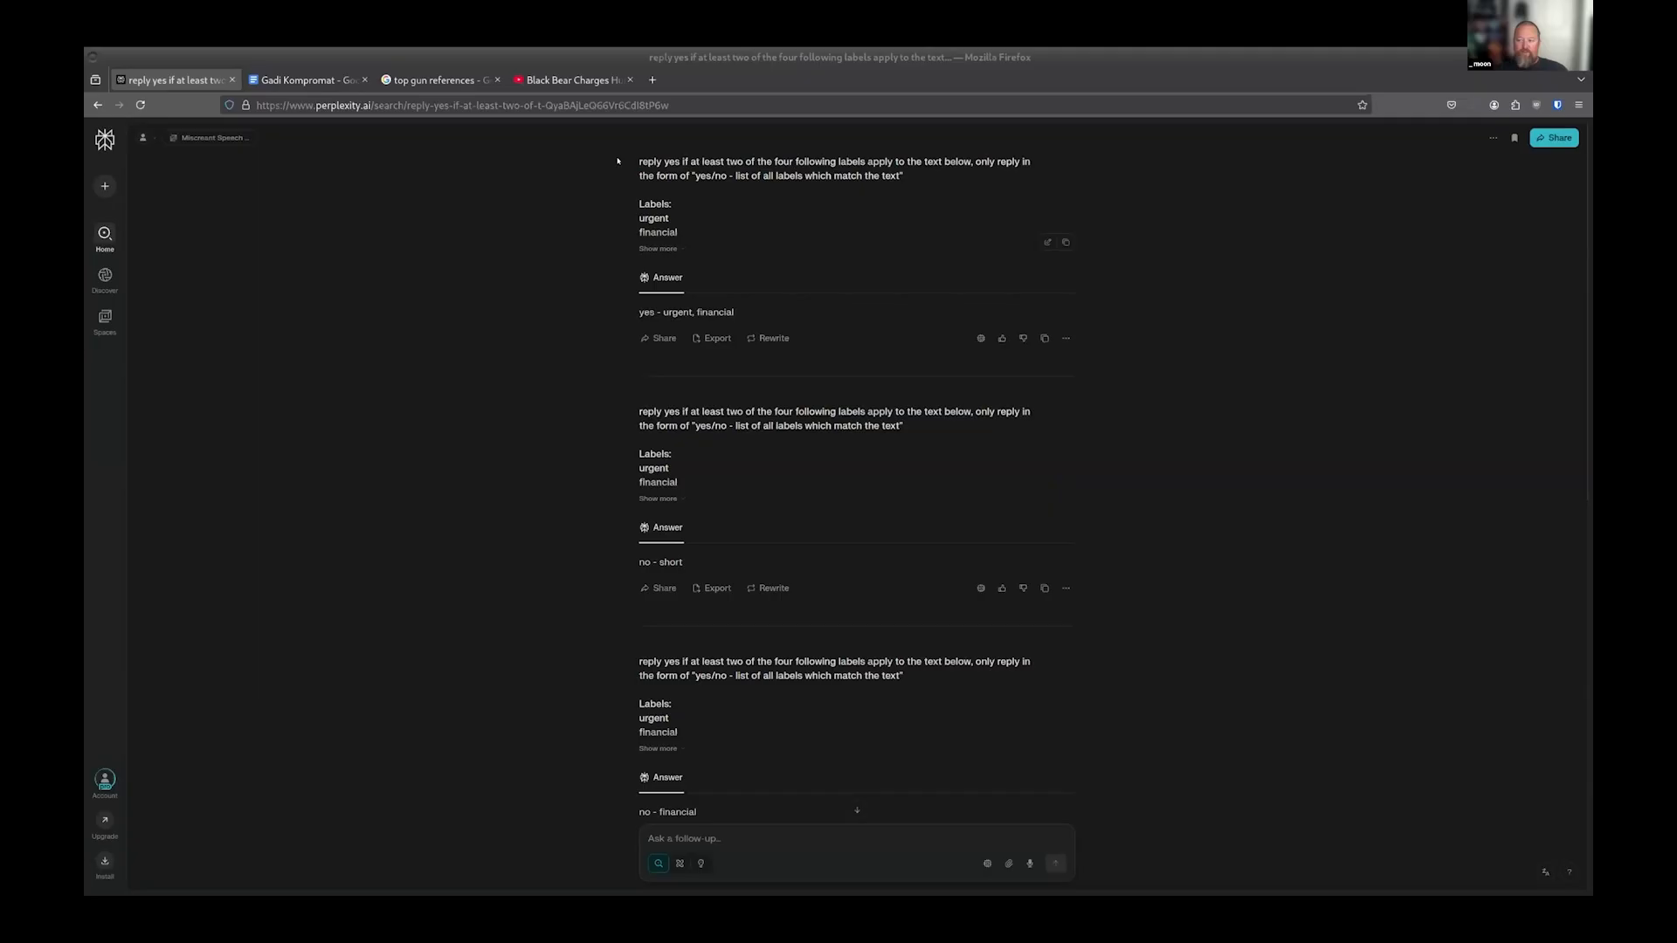
mouse_move(627, 158)
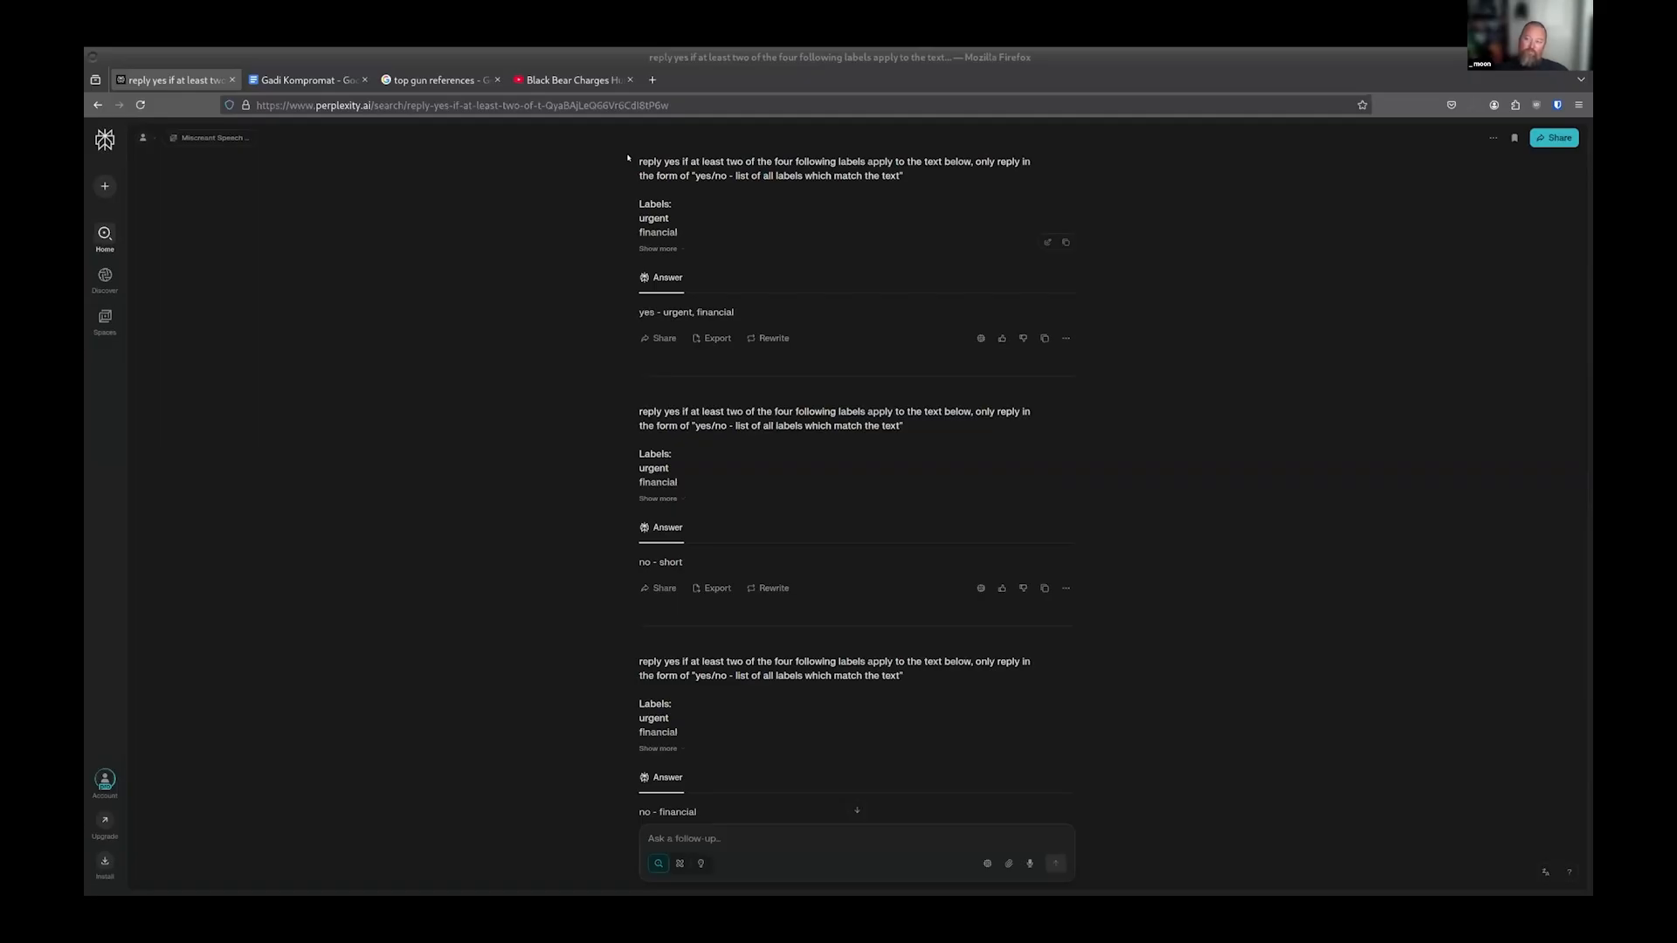
Step: Expand the first prompt to show the bank login alert email and its 'yes - urgent, financial' verdict
left_click(657, 248)
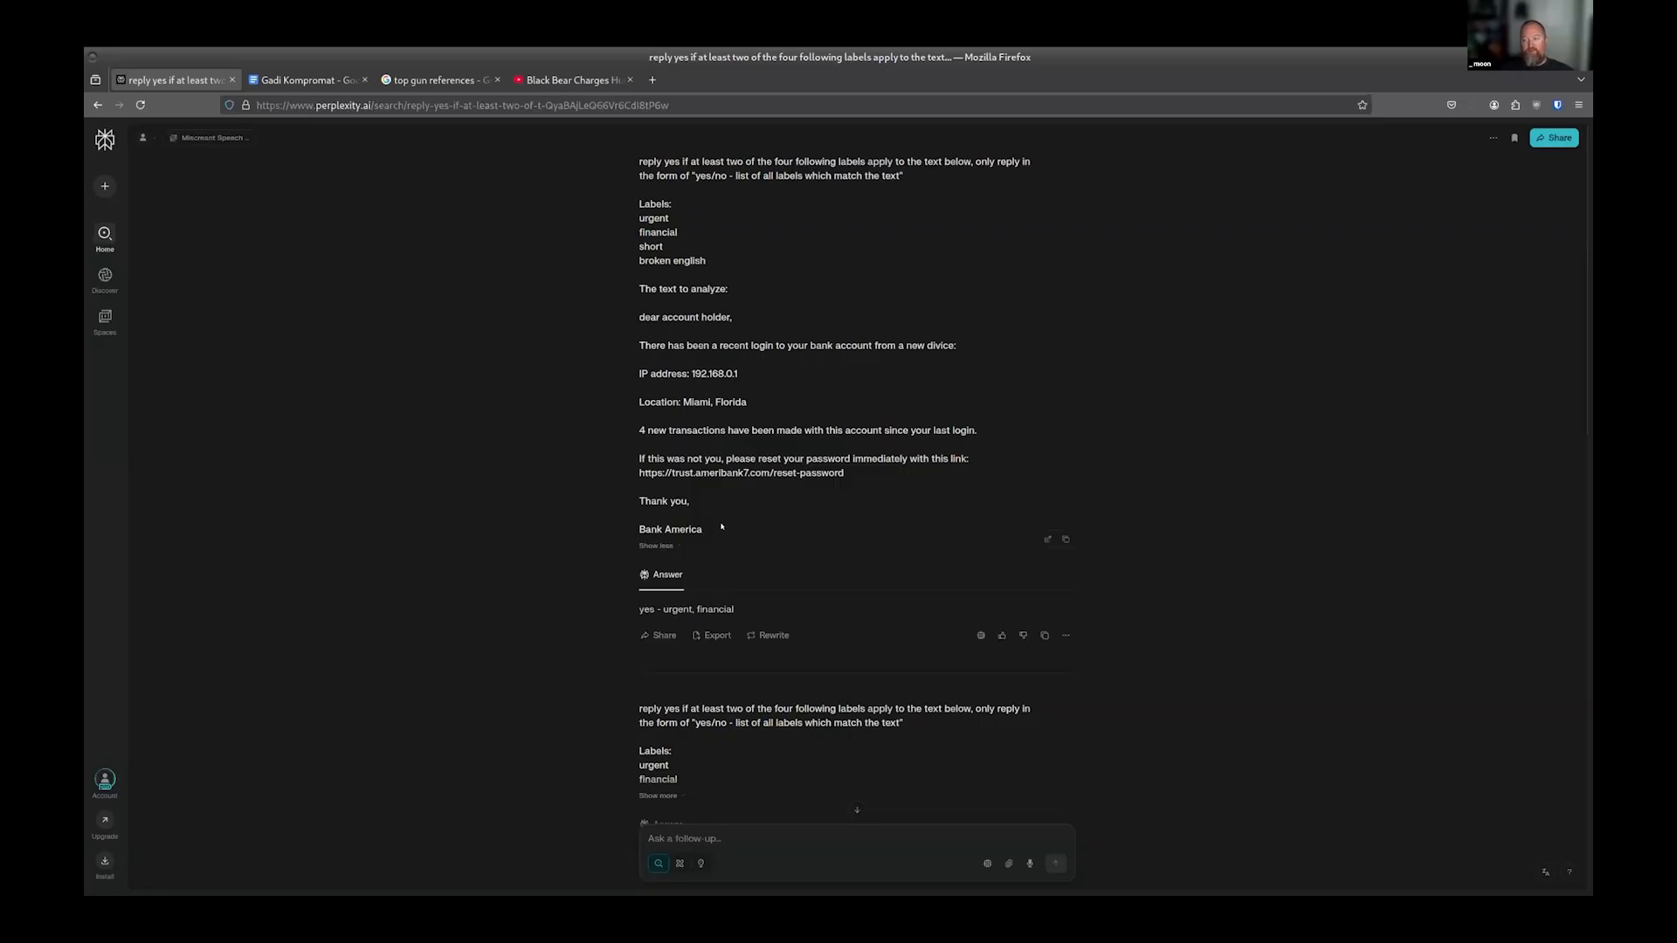
mouse_move(609, 487)
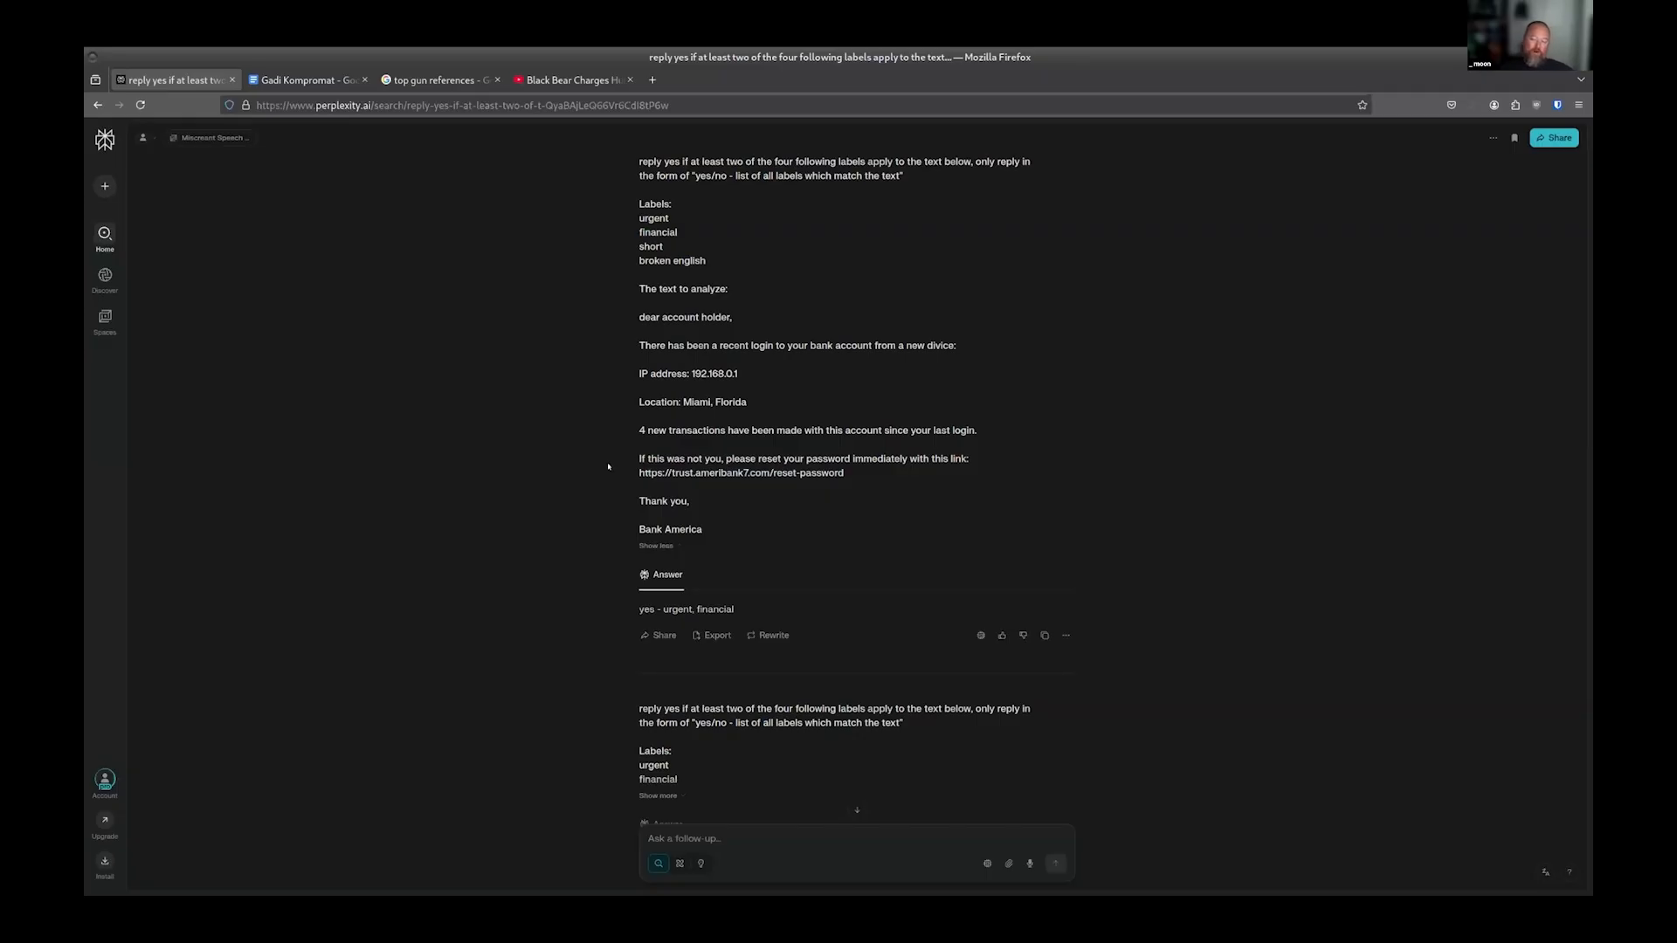
mouse_move(608, 461)
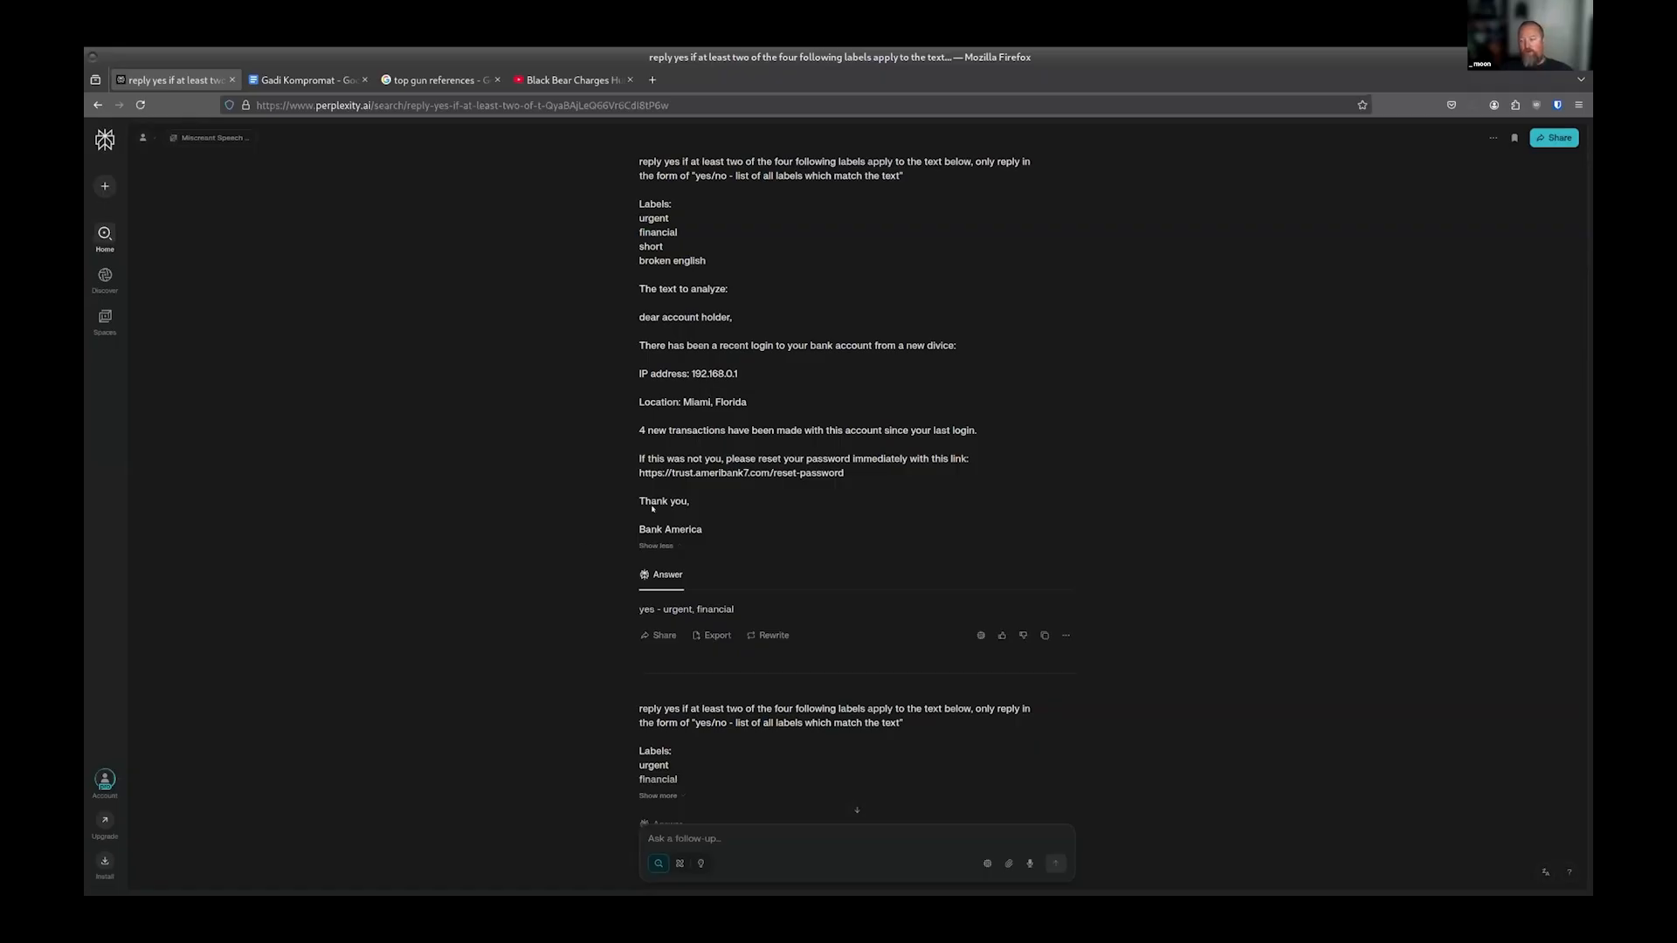
Step: Expand the cold-contact prompt, then scroll to the janitorial services email answered 'no - financial'
scroll("down", 3)
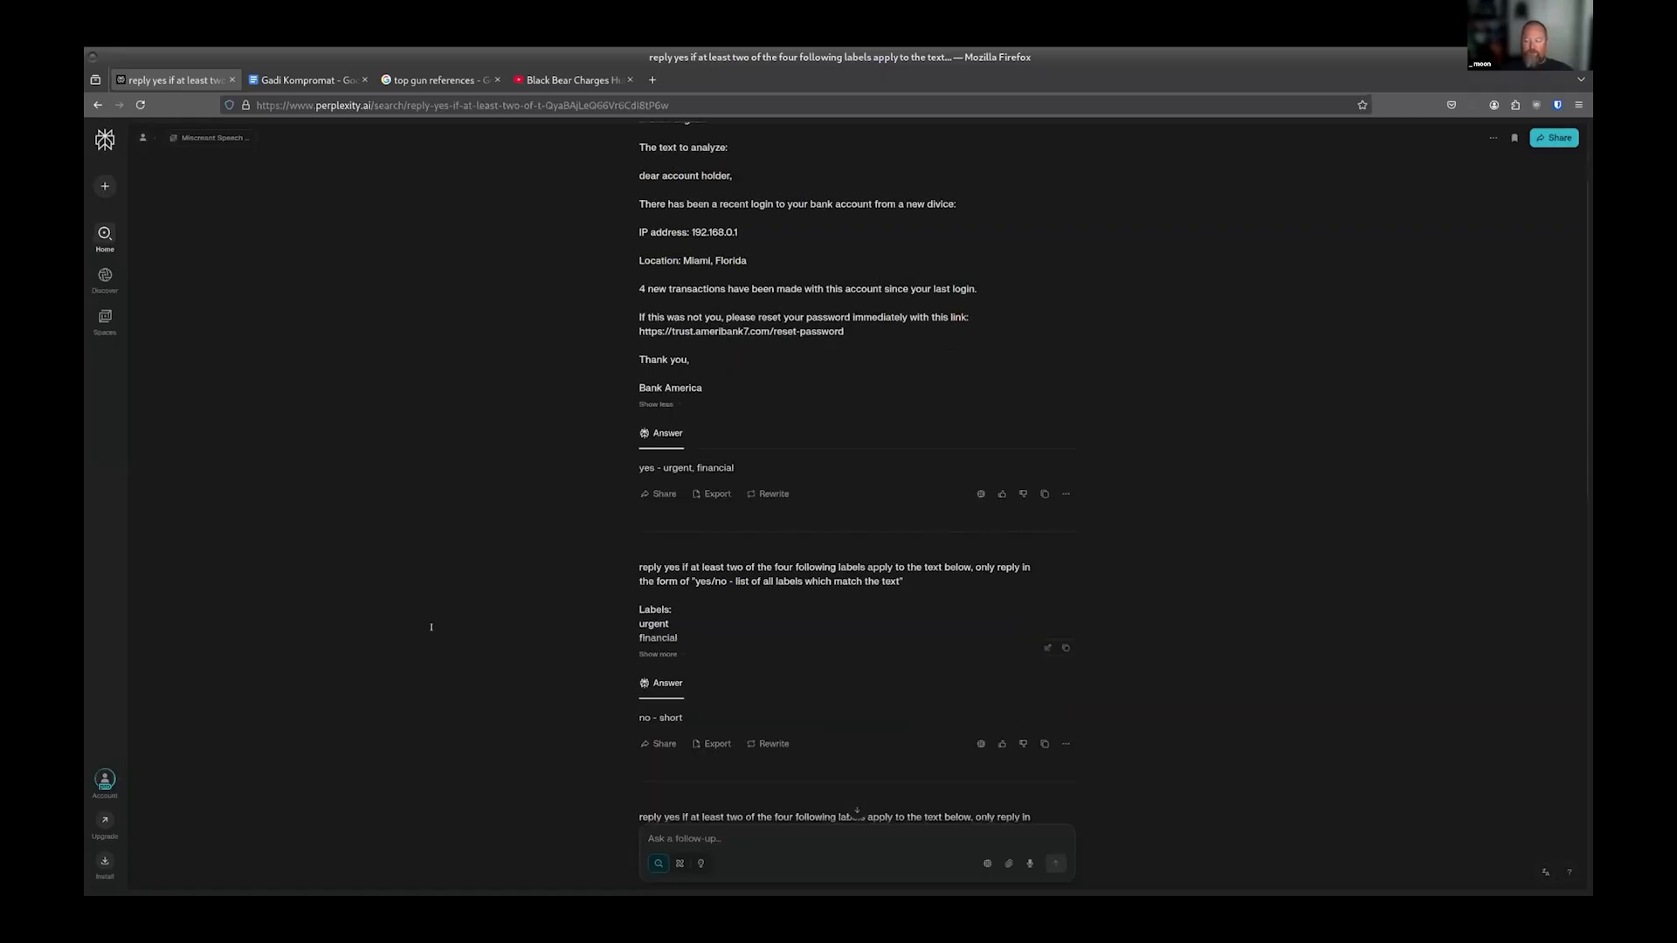
left_click(658, 655)
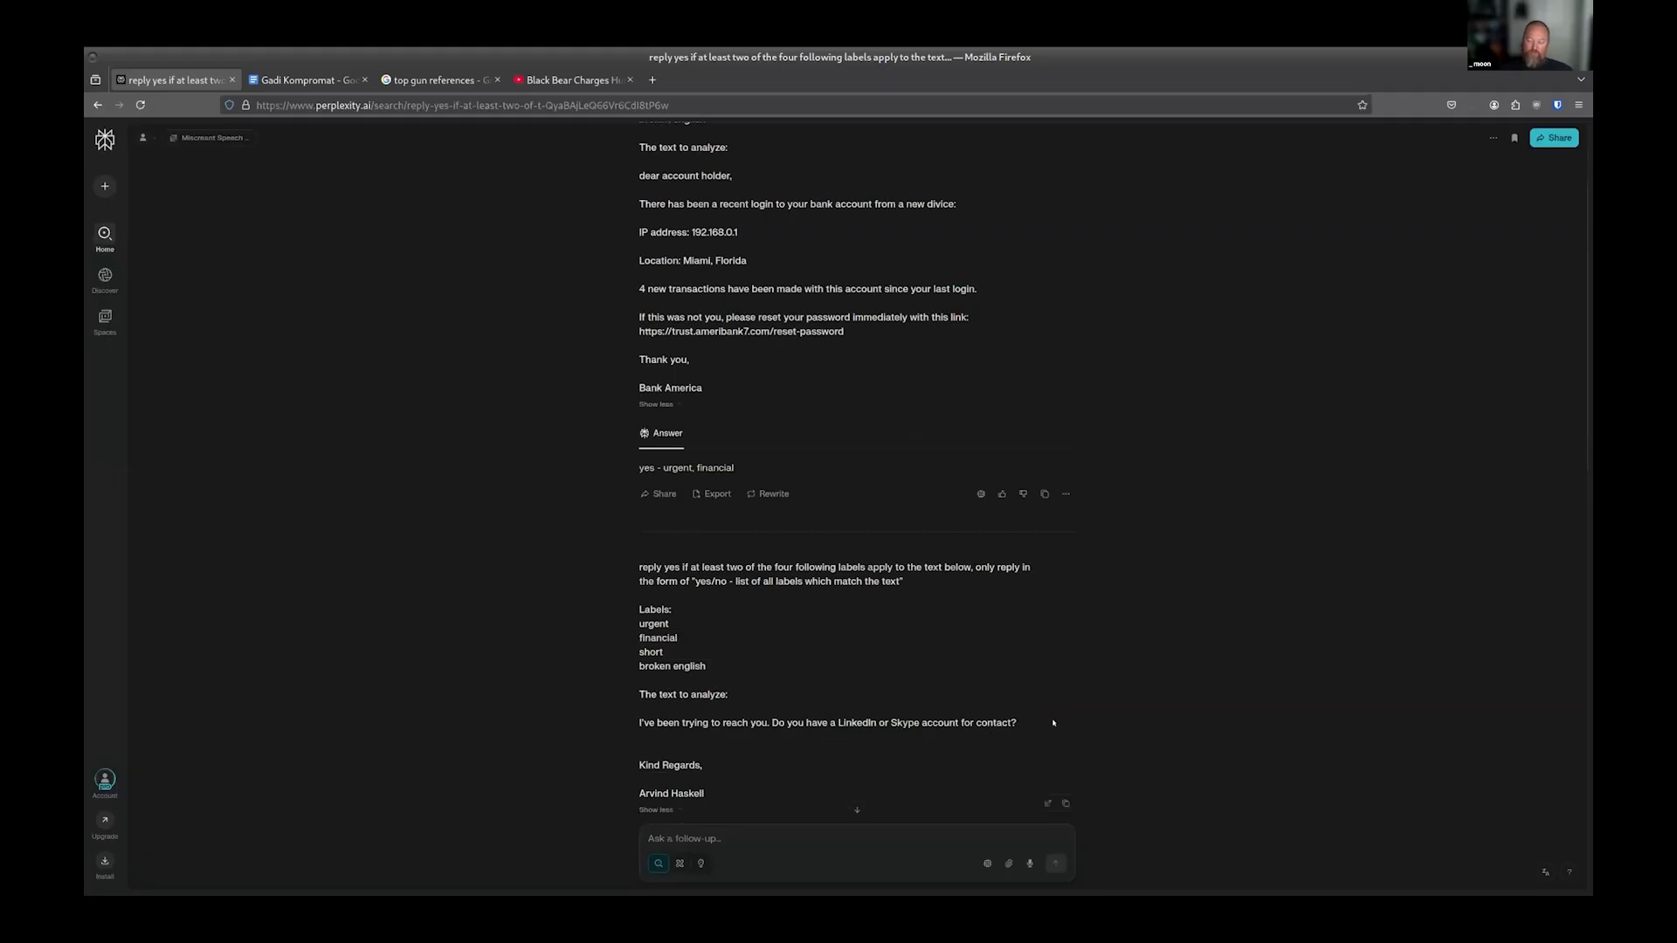
mouse_move(604, 704)
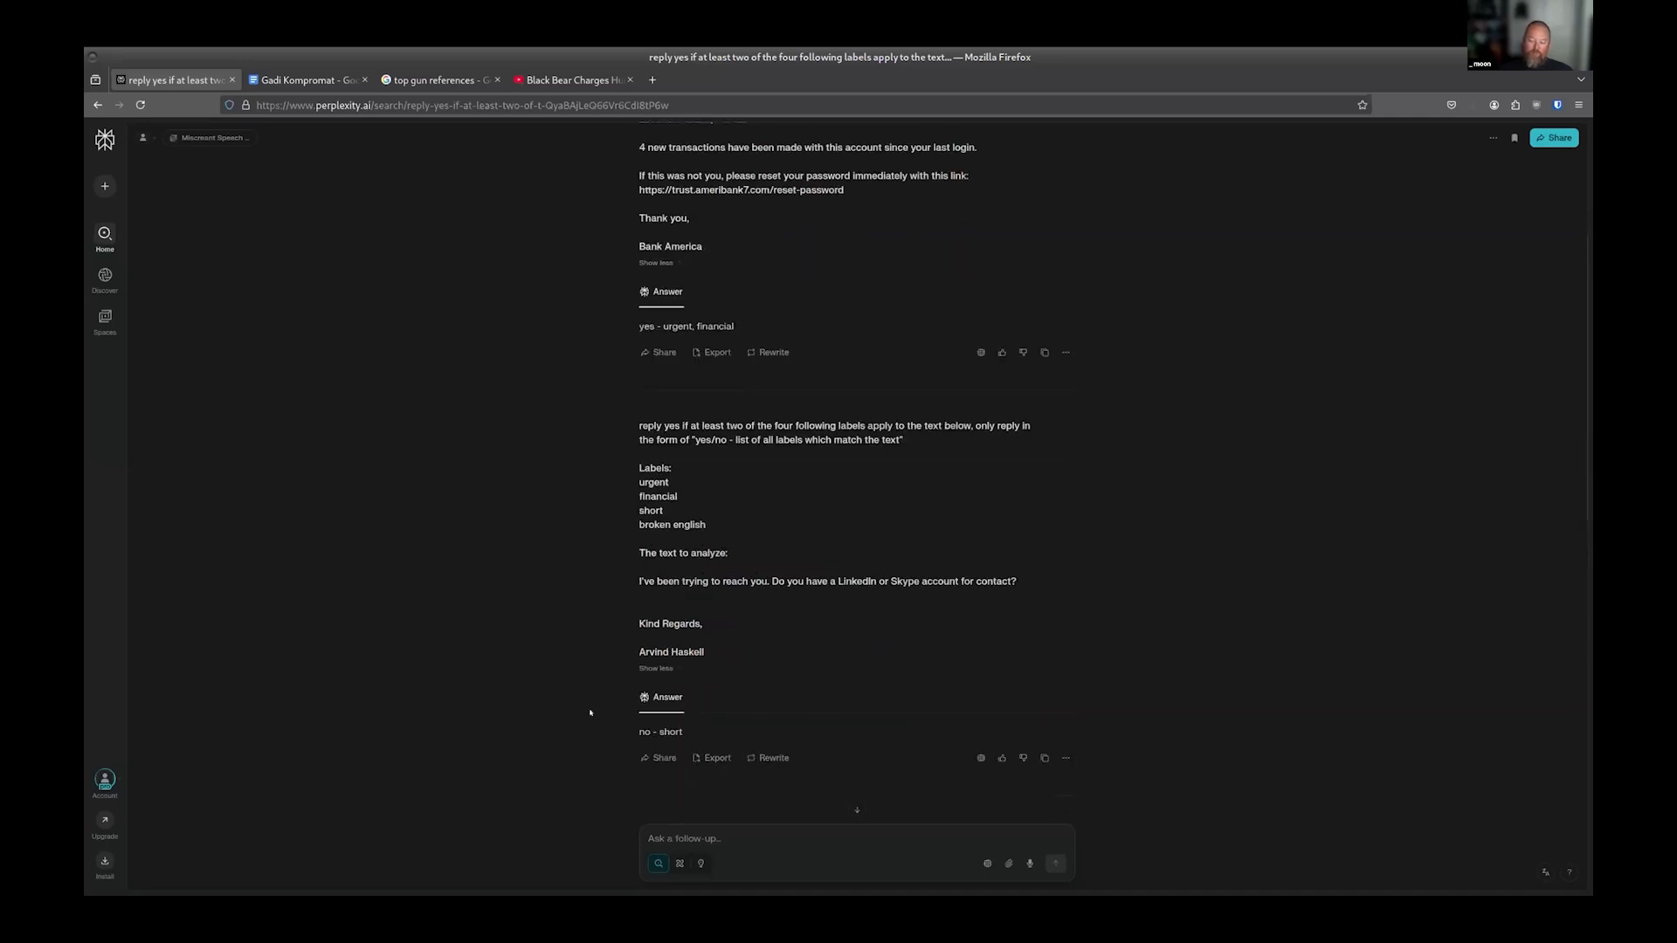
scroll("down", 3)
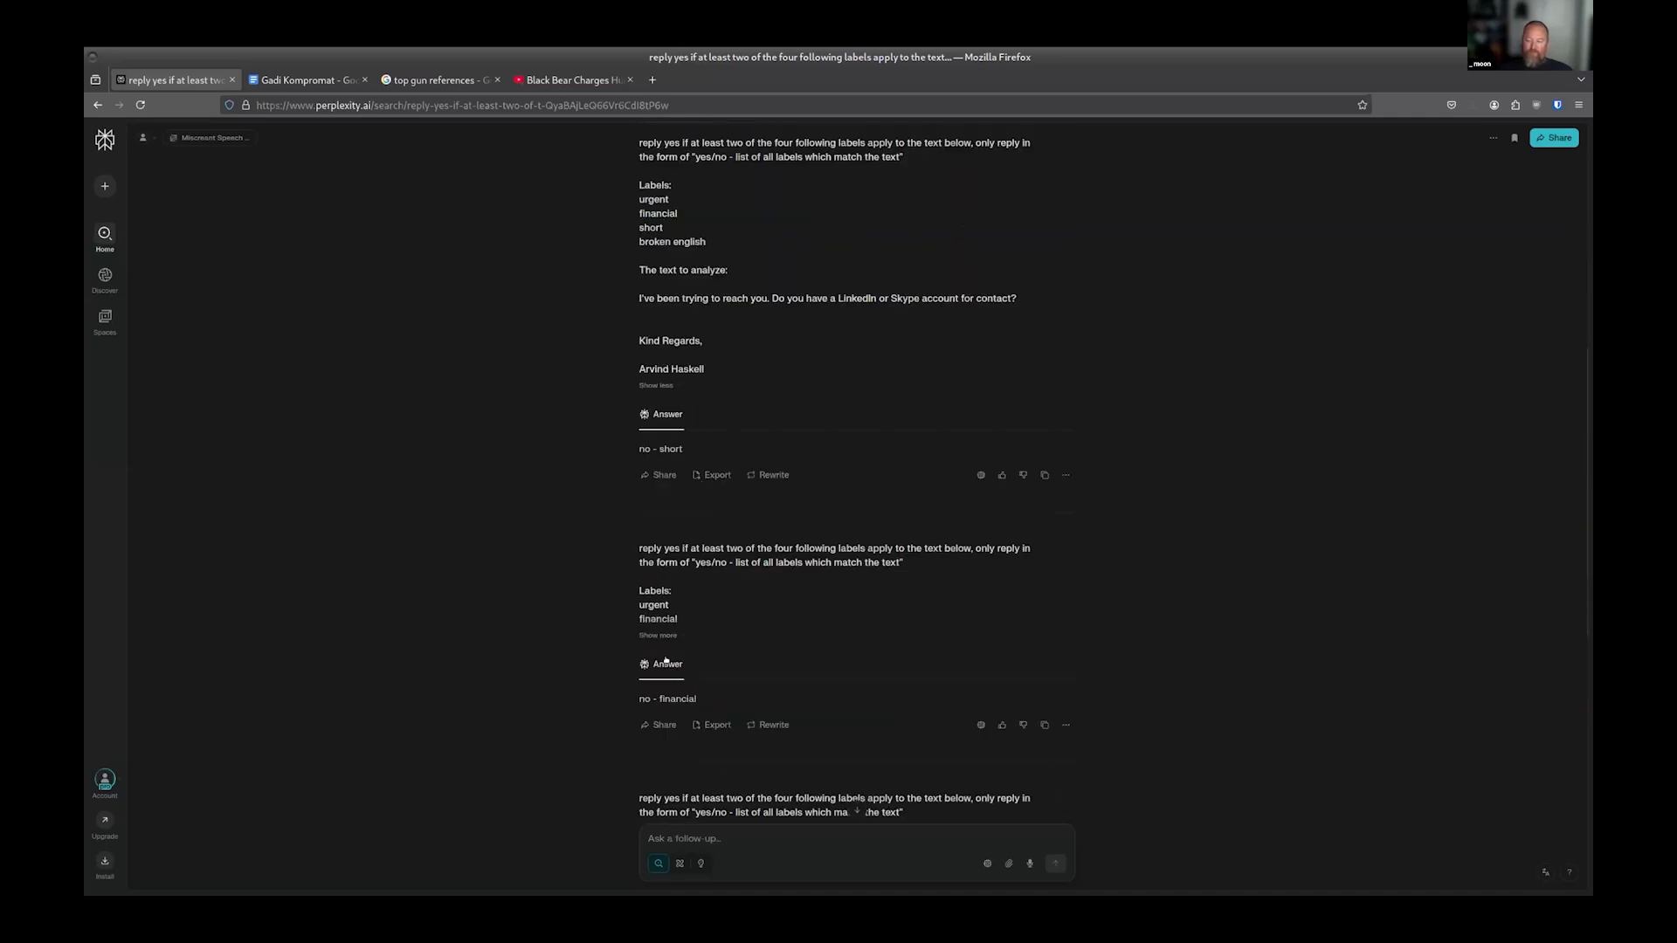
scroll("down", 3)
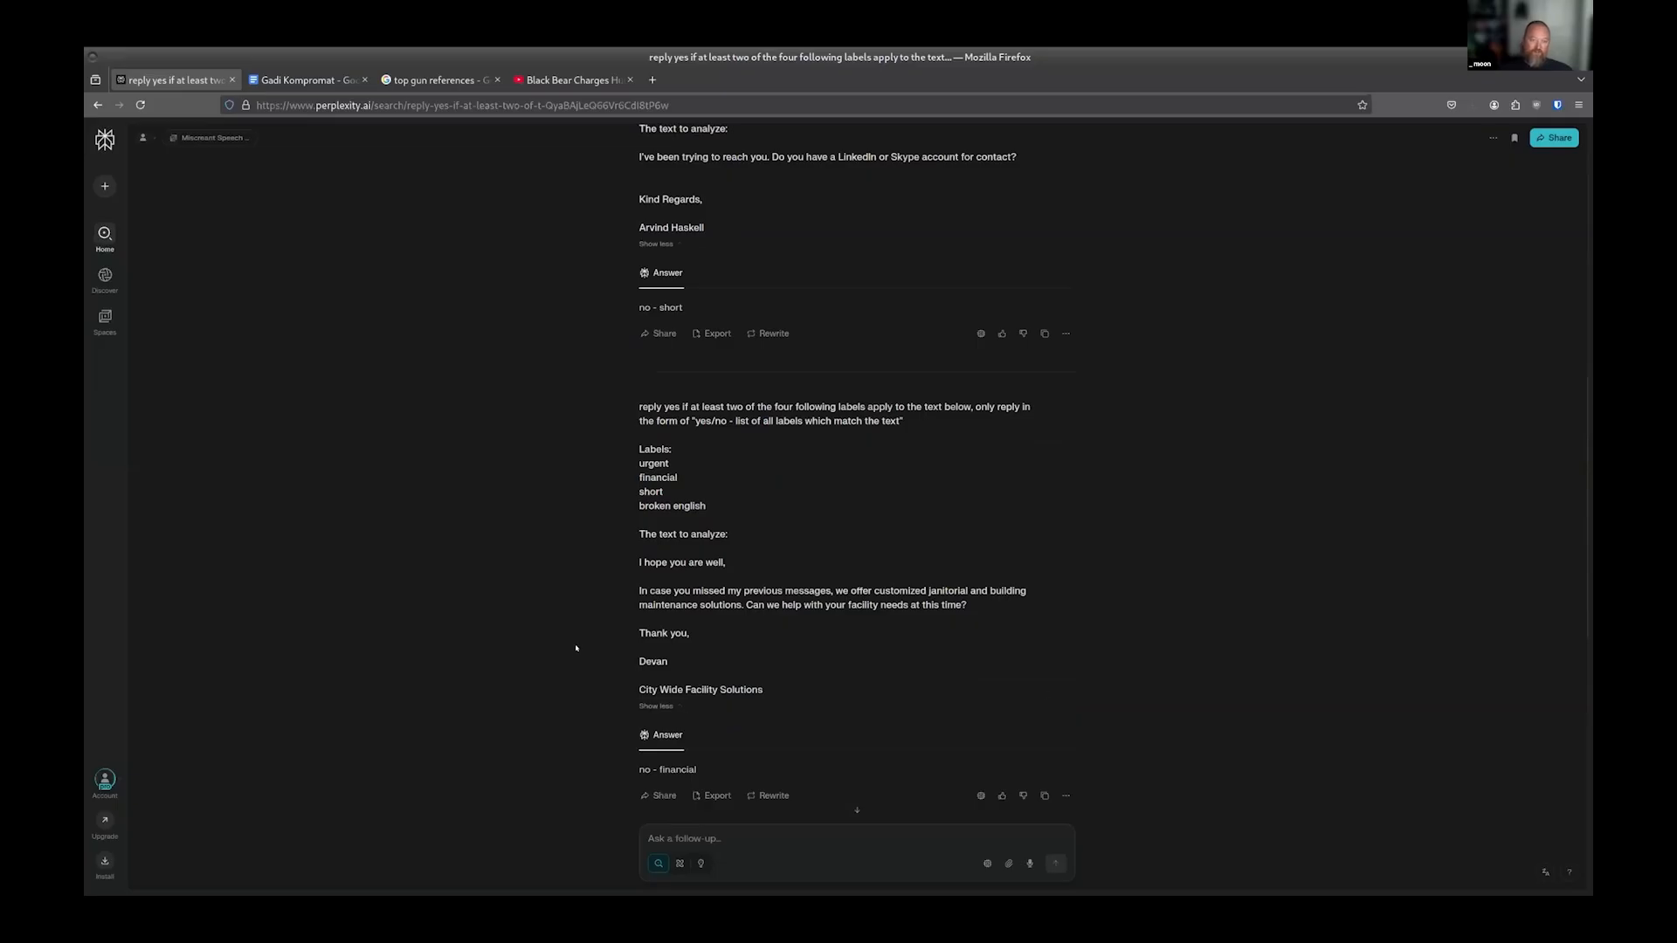
Step: Scroll down to the iTunes gift card request answered 'yes - urgent, financial'
scroll("down", 3)
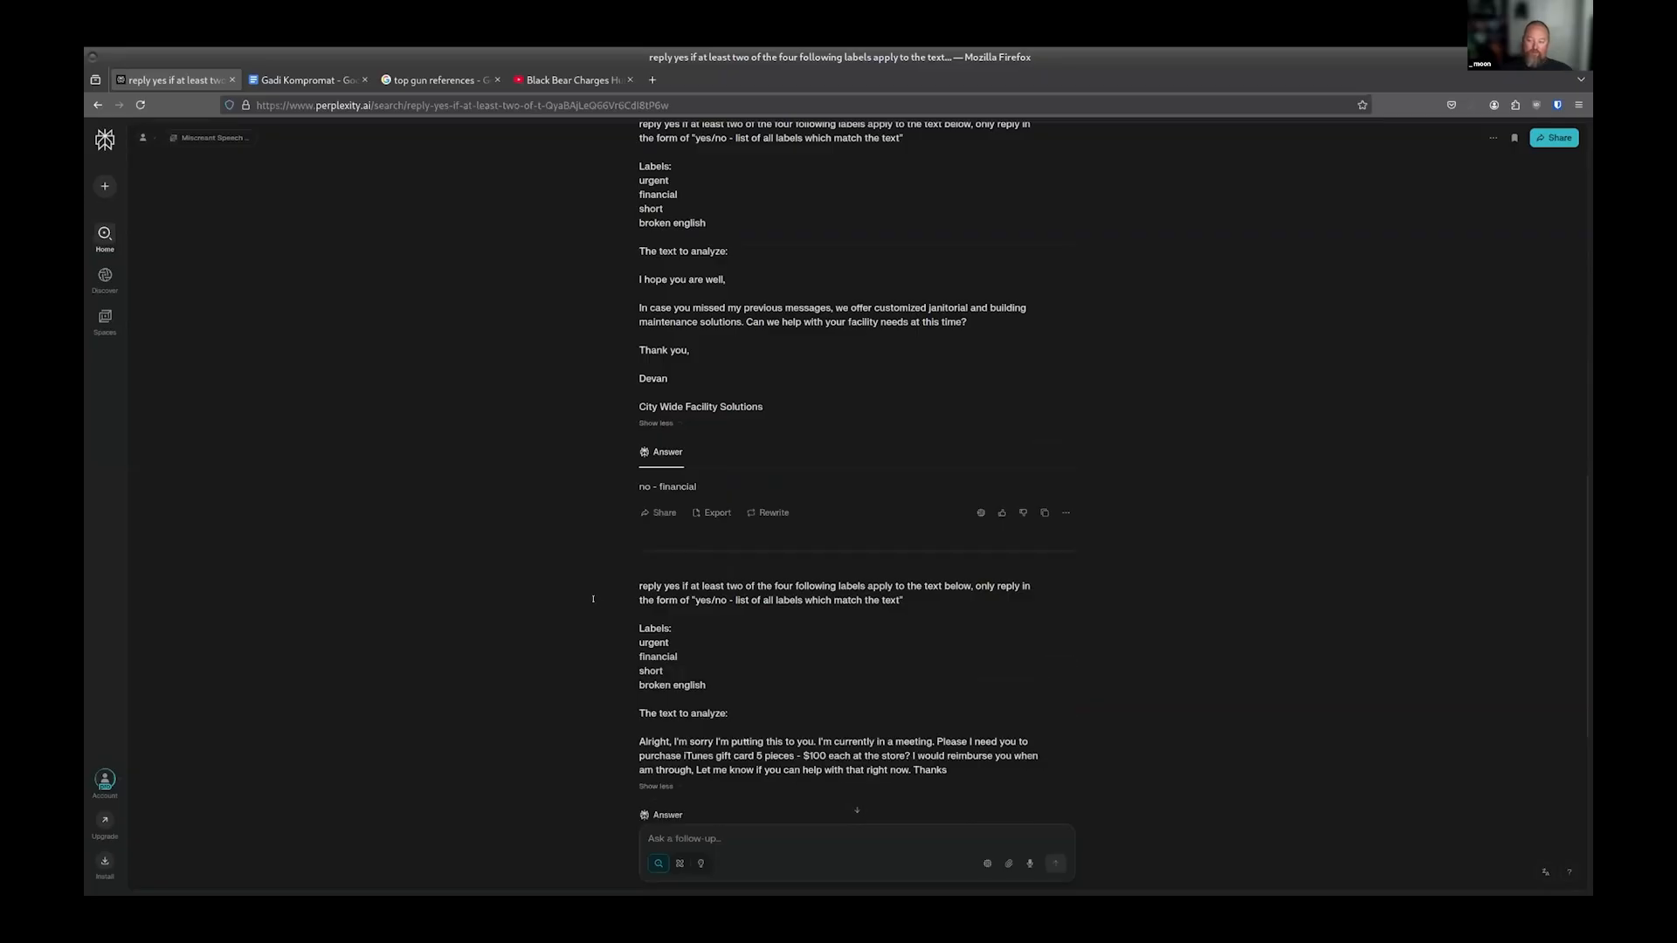
scroll("down", 3)
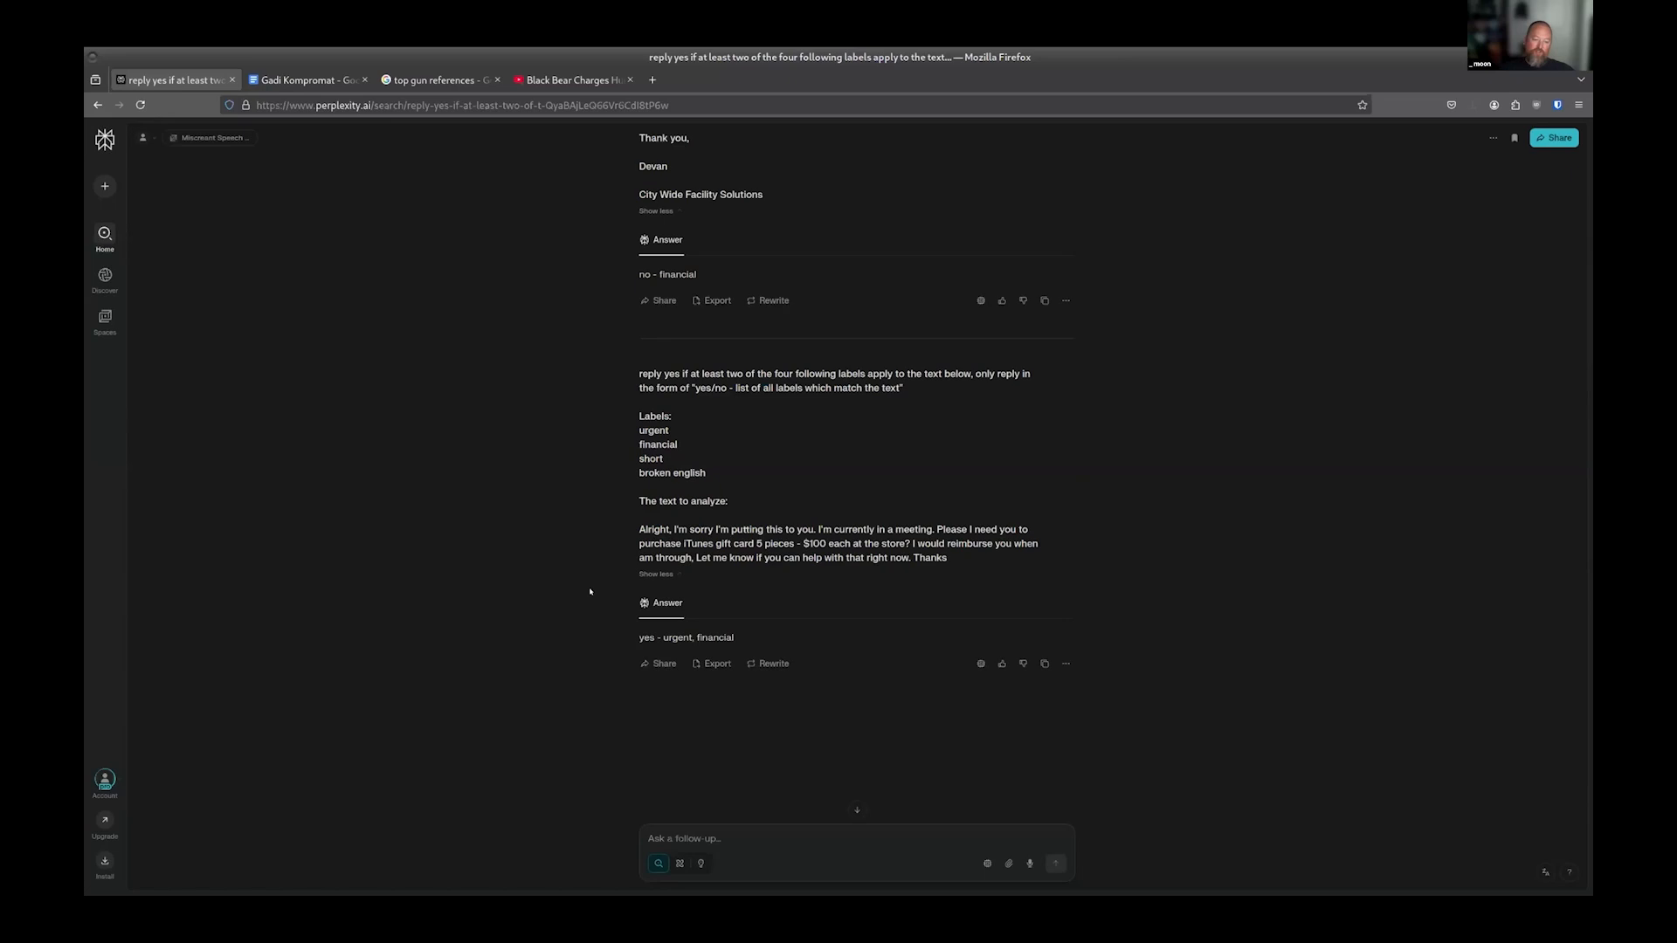
mouse_move(580, 490)
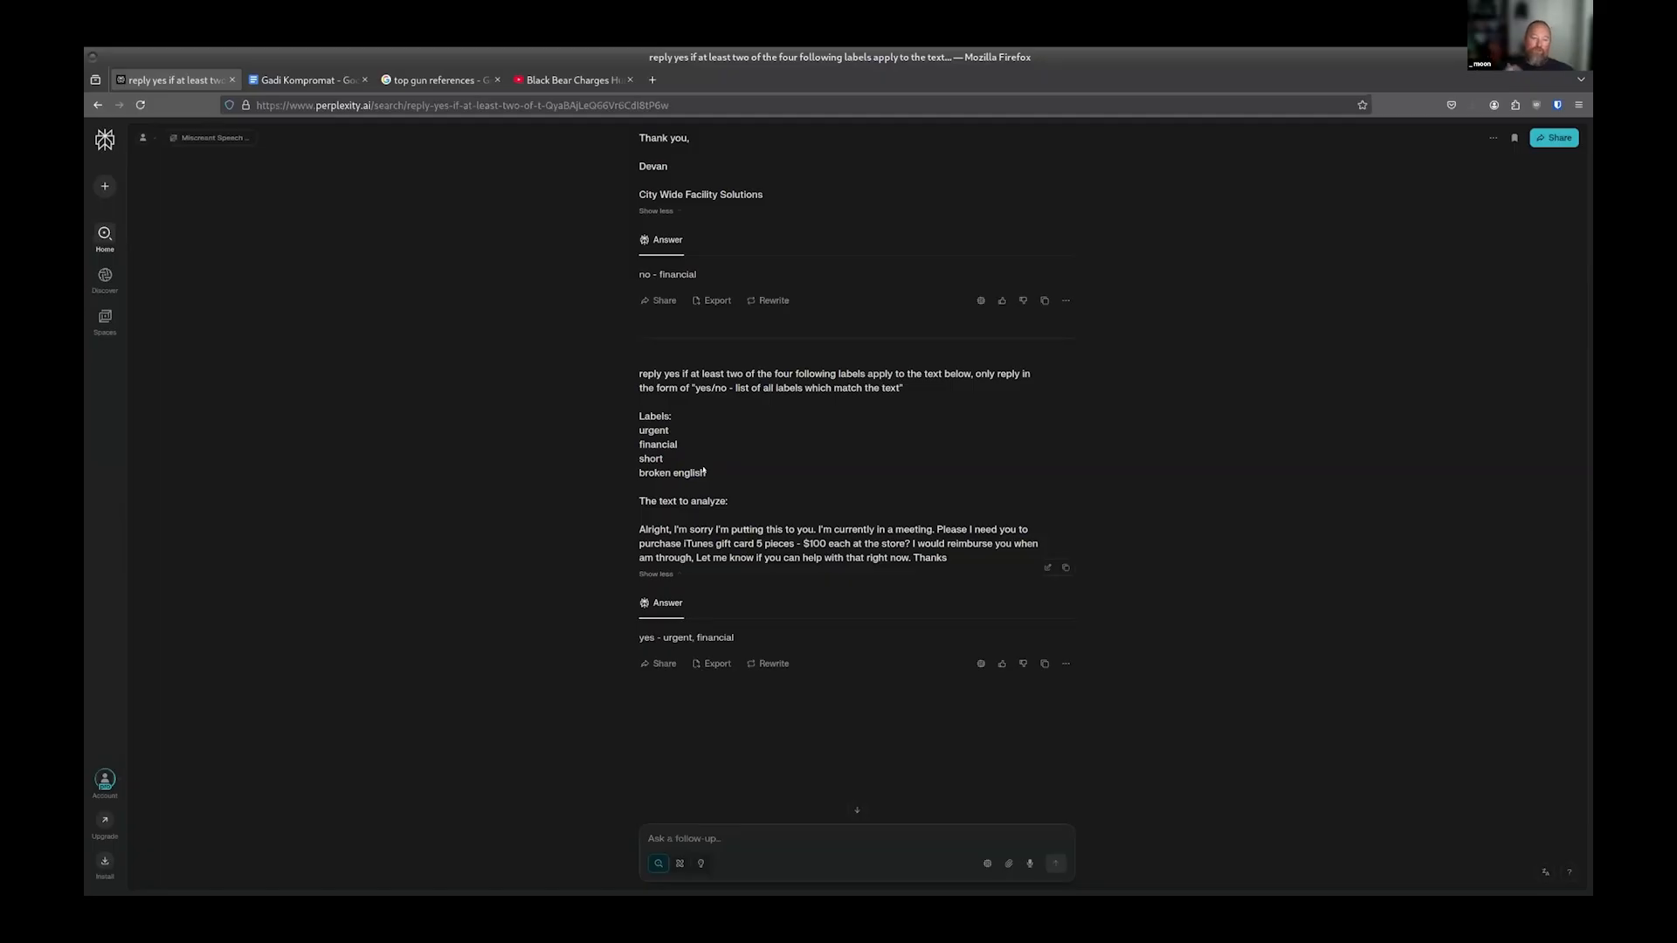
mouse_move(524, 401)
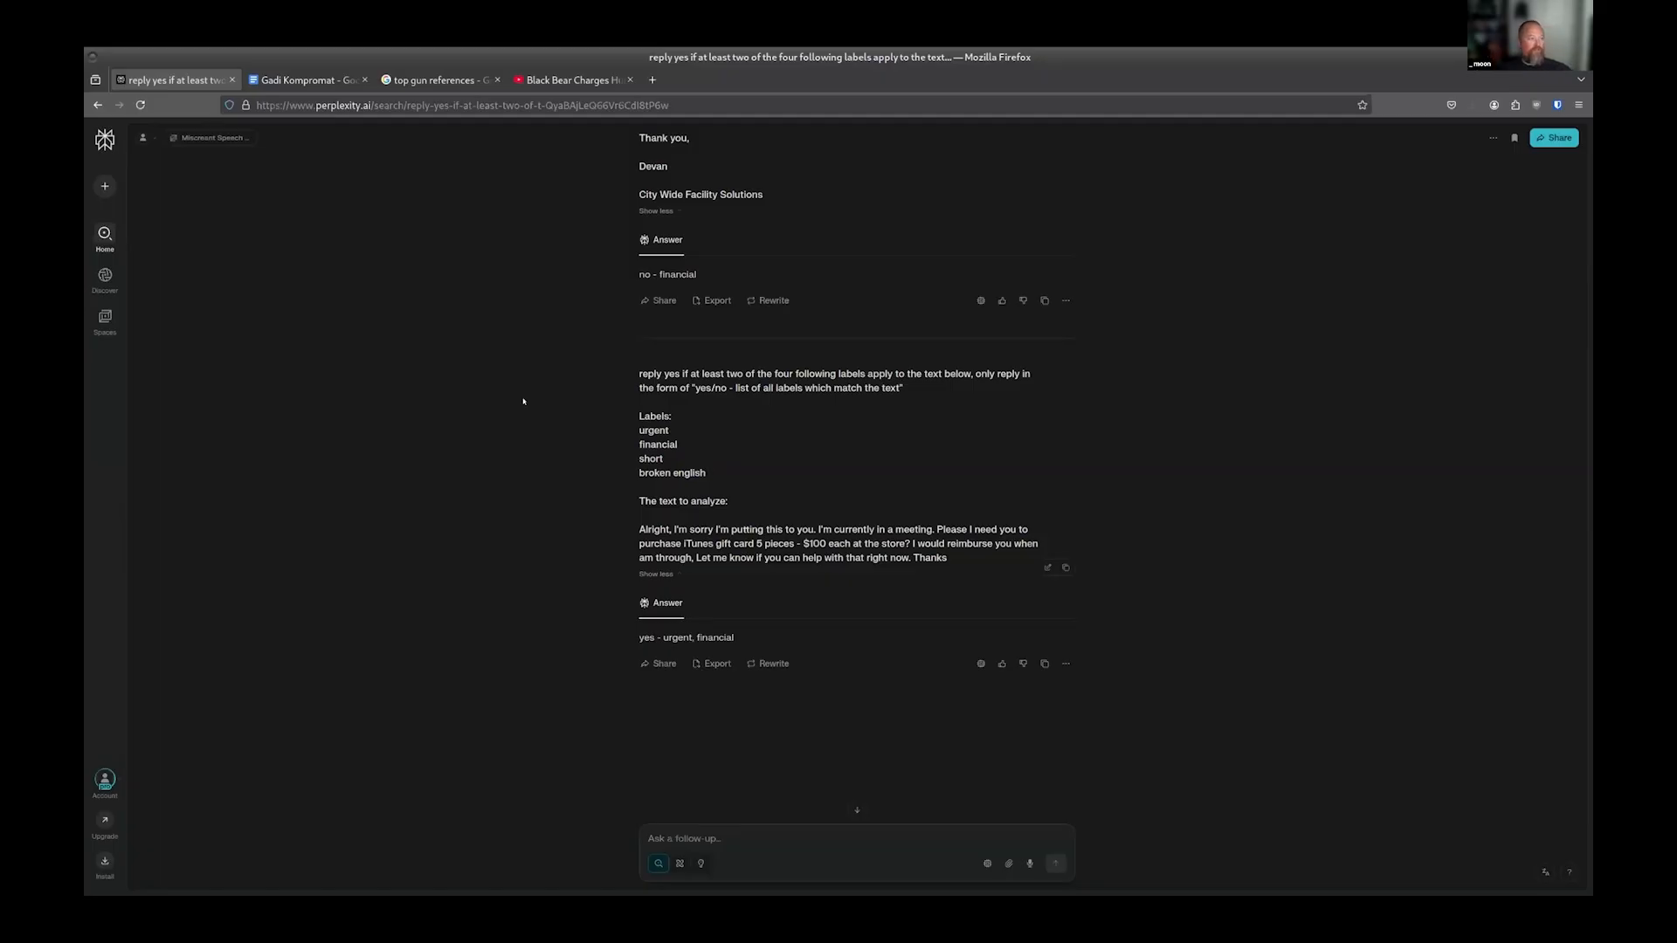